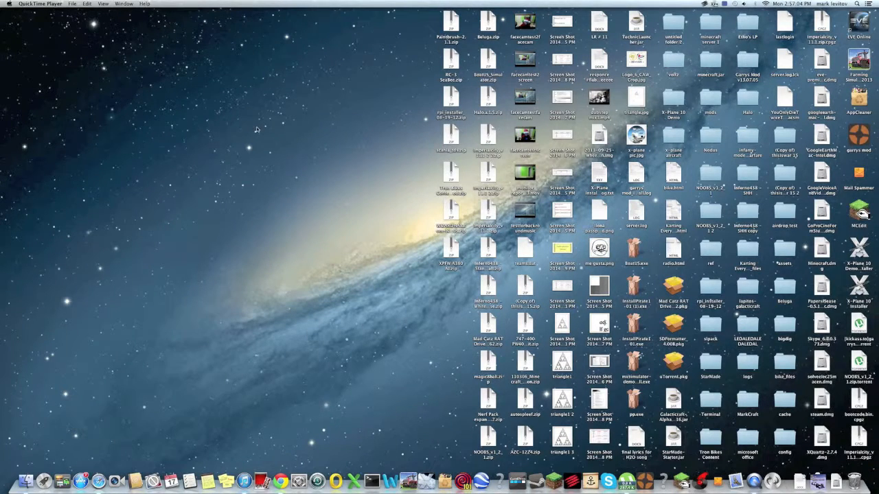
pyautogui.moveTo(149, 105)
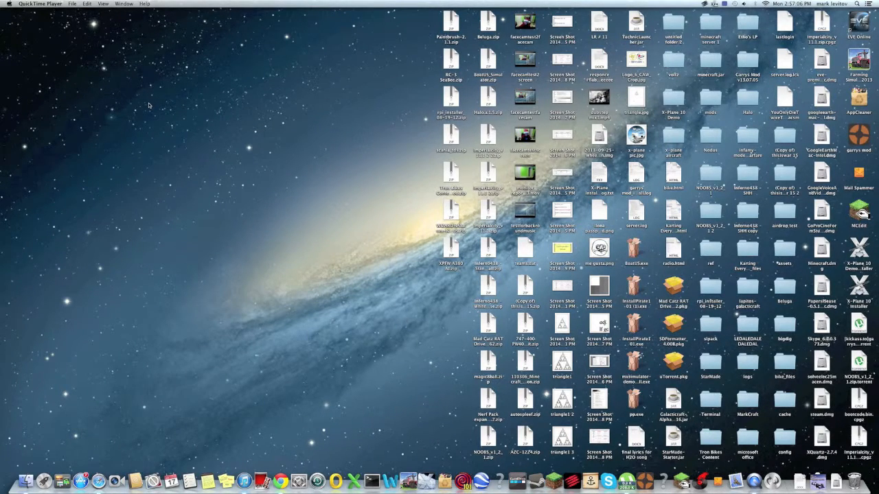
pyautogui.moveTo(379, 94)
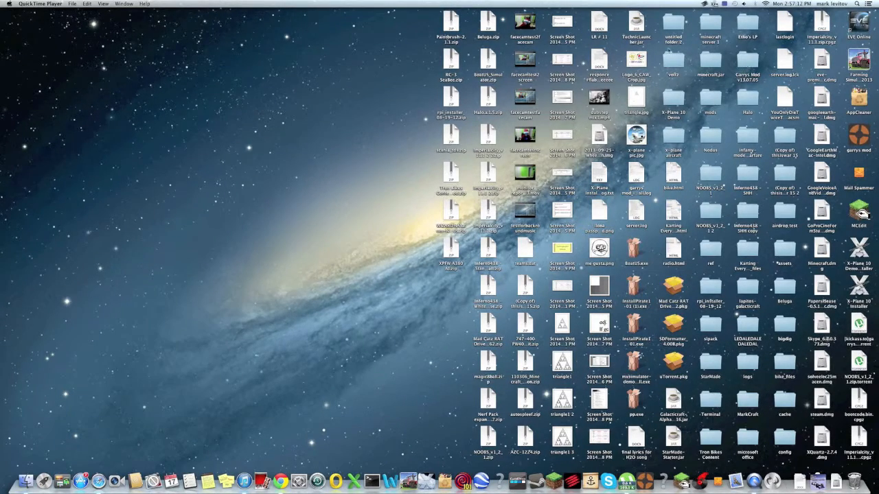
pyautogui.moveTo(712, 476)
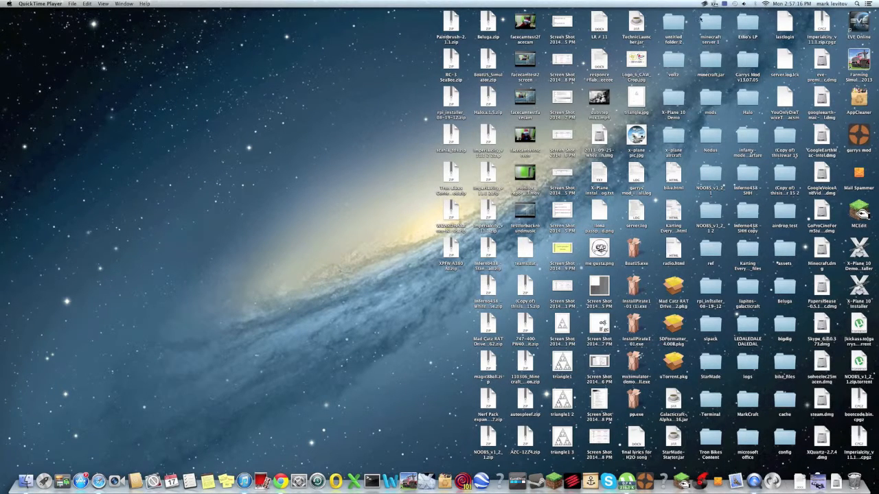
pyautogui.moveTo(372, 71)
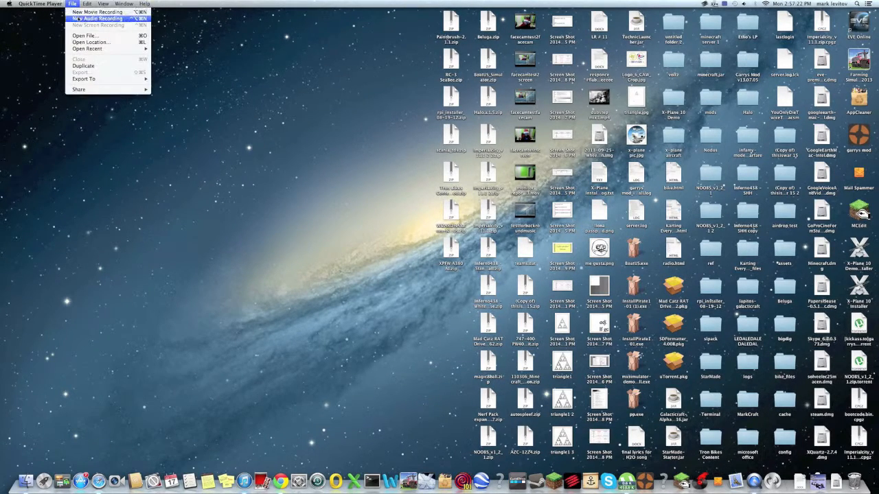
# Start a new Finder window search across This Mac from the File menu
pyautogui.click(40, 2)
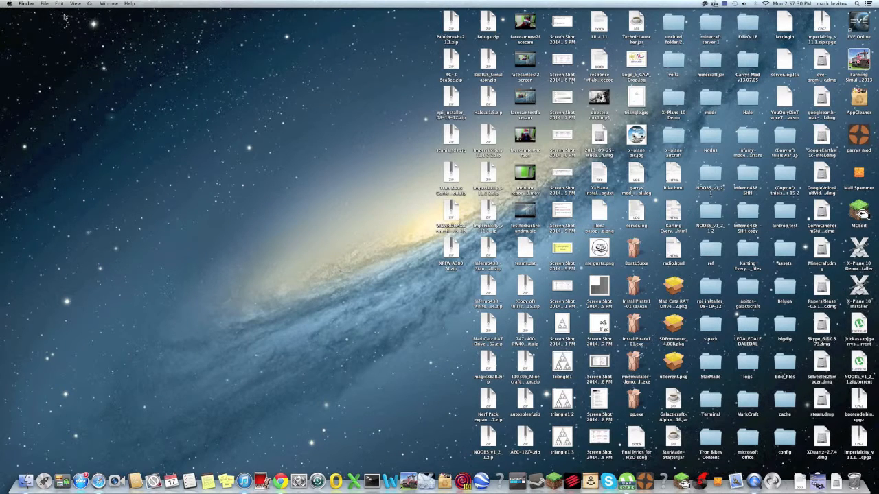
pyautogui.click(71, 3)
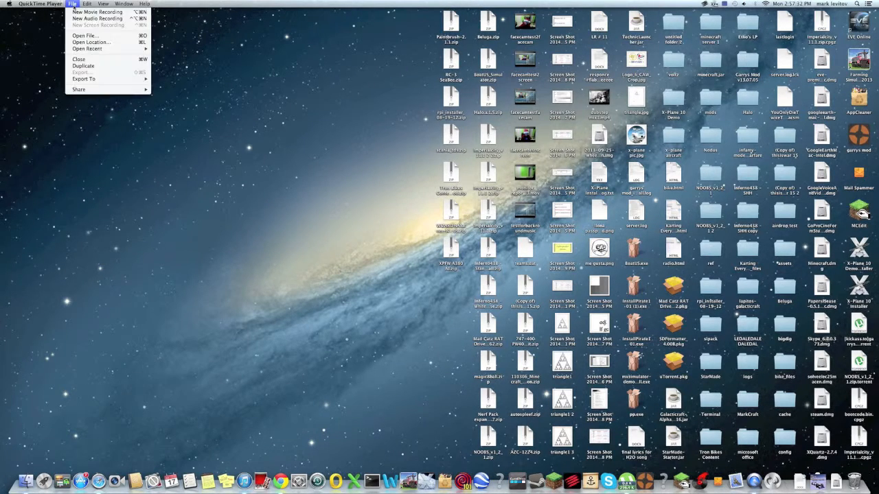
pyautogui.moveTo(214, 124)
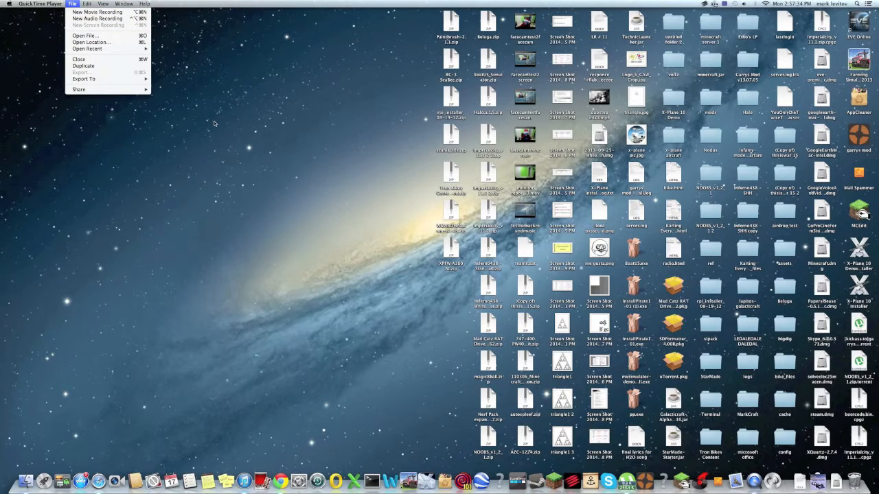
pyautogui.click(215, 123)
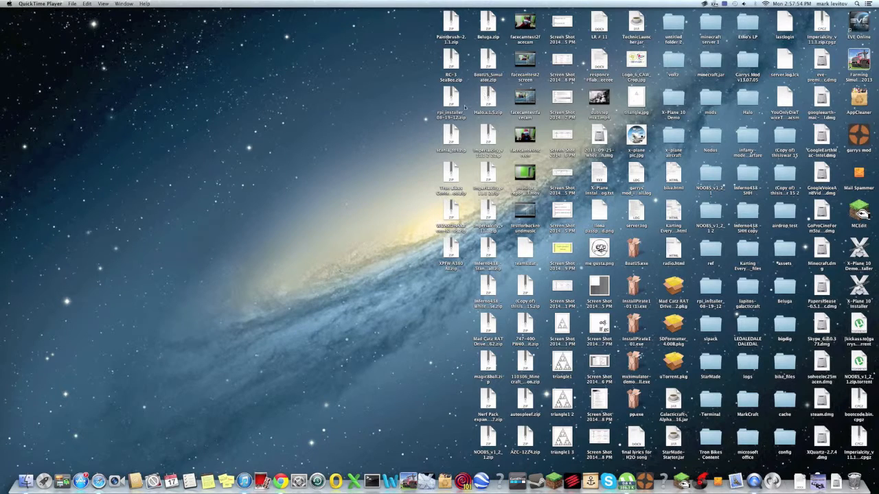
pyautogui.moveTo(431, 129)
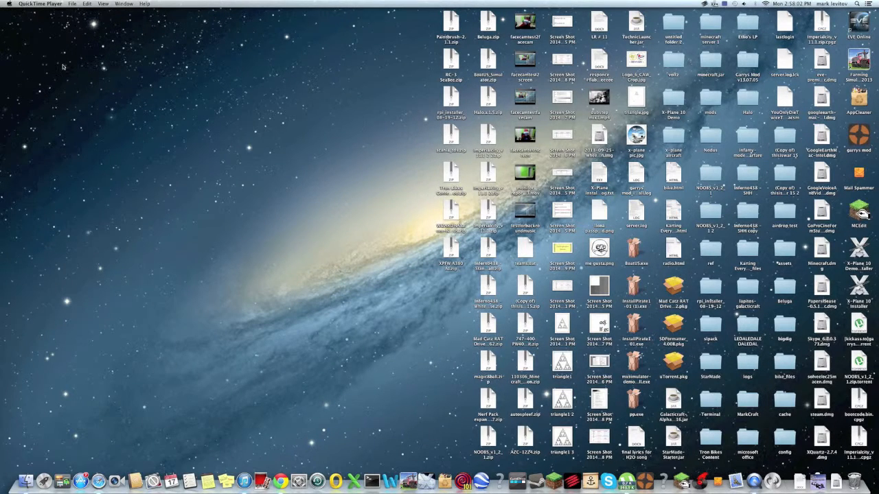
pyautogui.moveTo(152, 36)
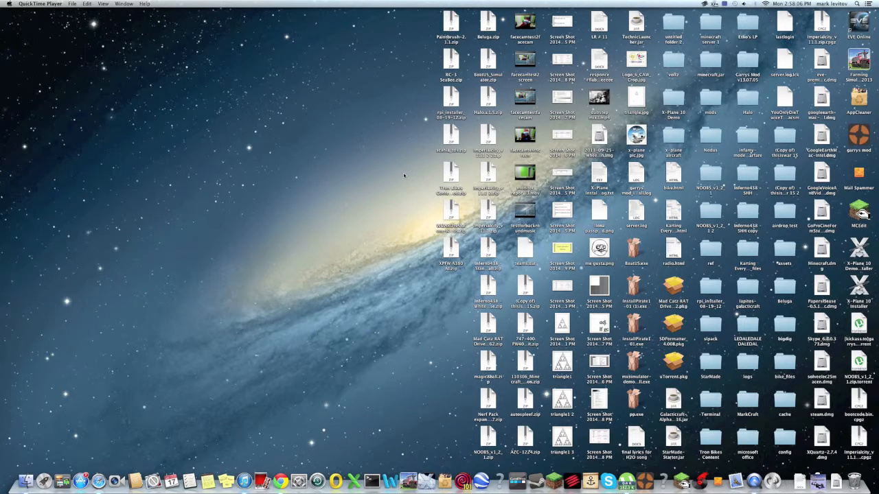
pyautogui.moveTo(395, 173)
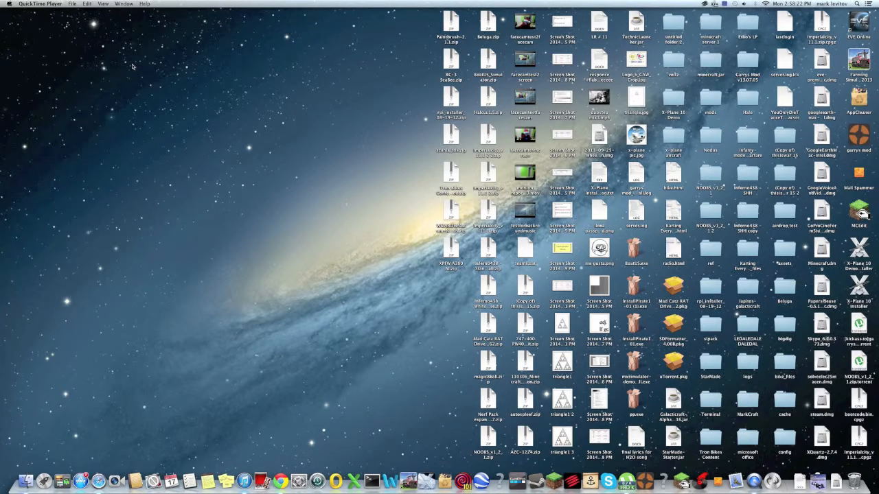
pyautogui.moveTo(225, 113)
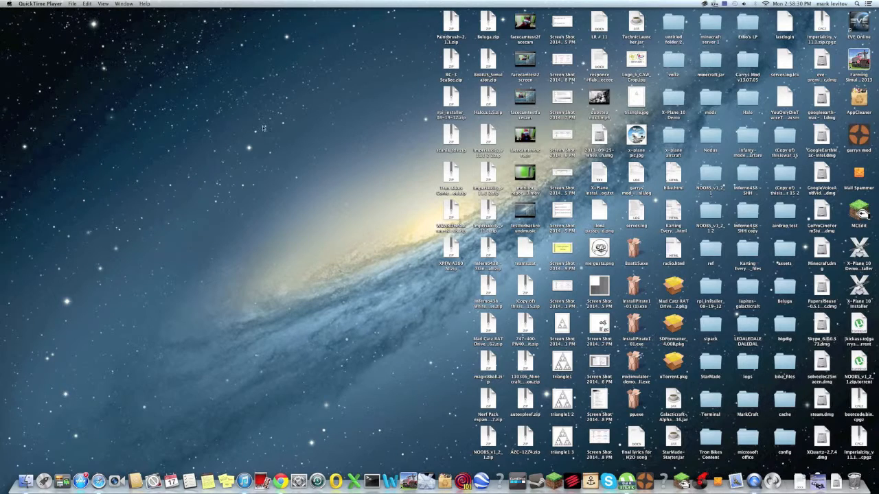
pyautogui.moveTo(258, 115)
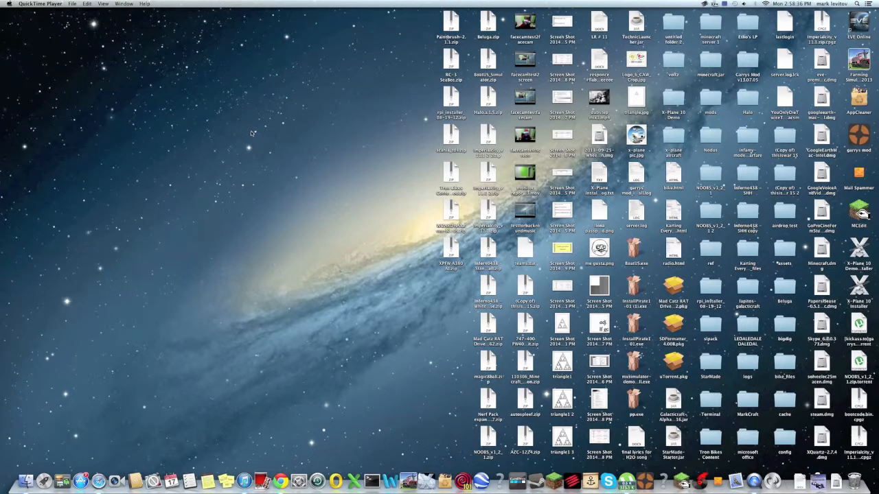
pyautogui.moveTo(249, 137)
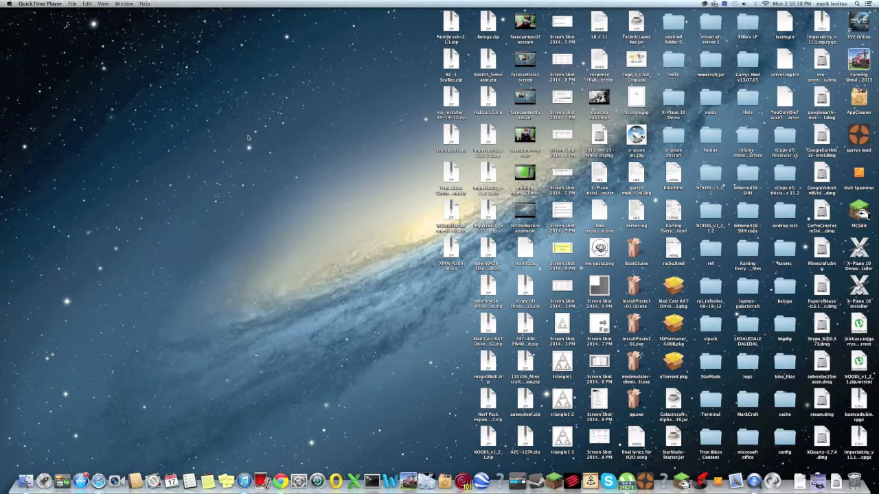
pyautogui.moveTo(79, 75)
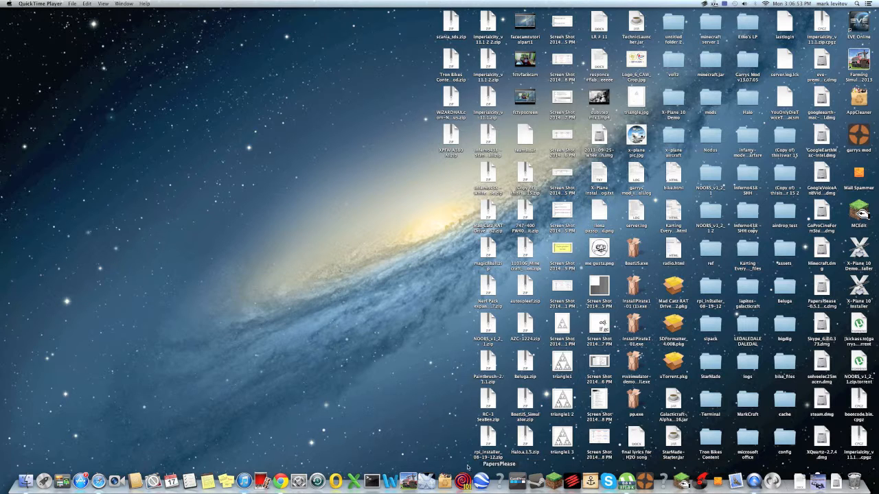
pyautogui.moveTo(225, 480)
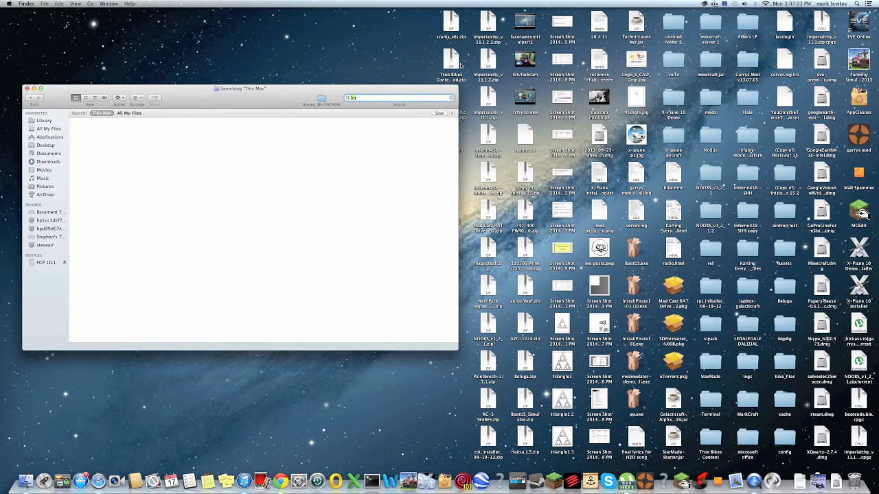
pyautogui.click(28, 88)
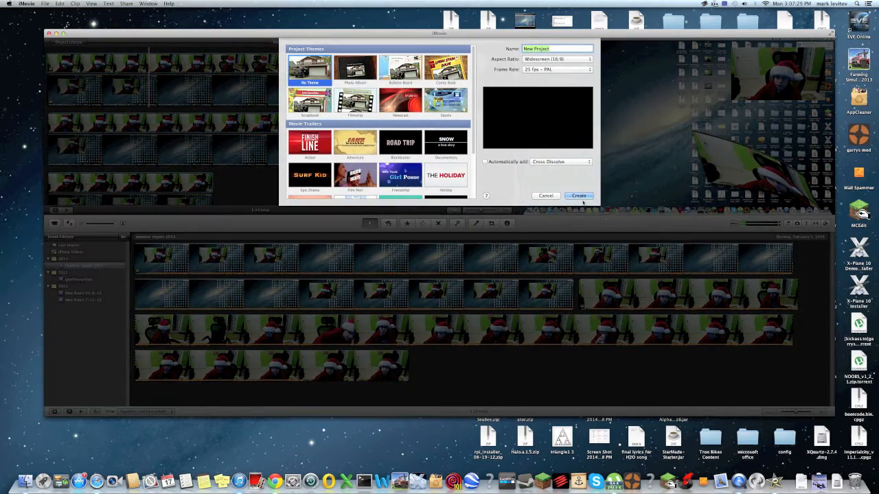
# Create the empty project, then reject the screen-recording clips and the entire facecam clip from the event
pyautogui.click(577, 195)
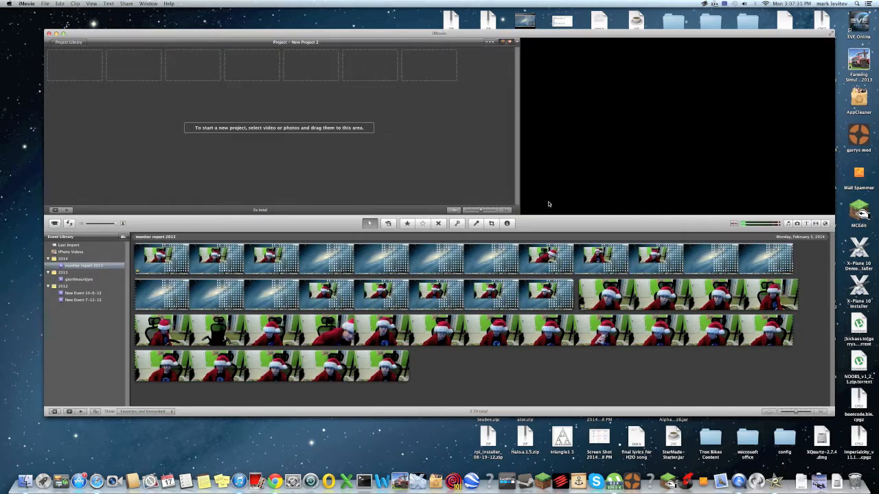
pyautogui.click(162, 259)
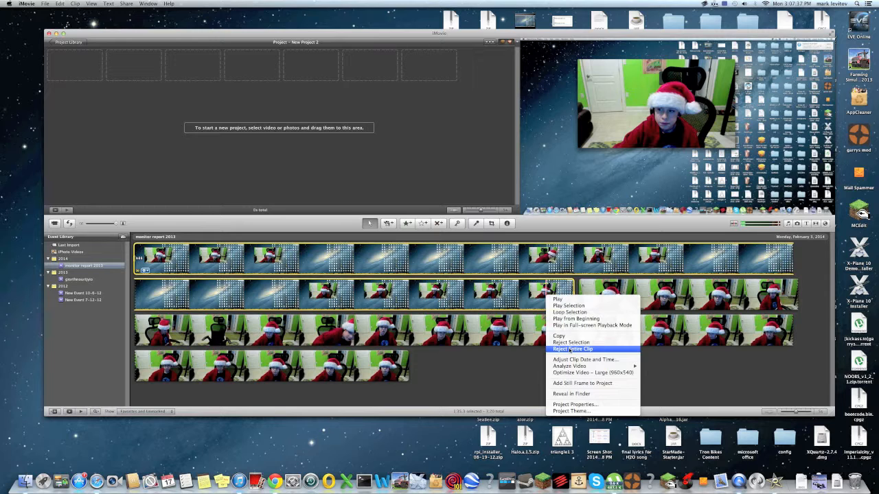
pyautogui.click(571, 349)
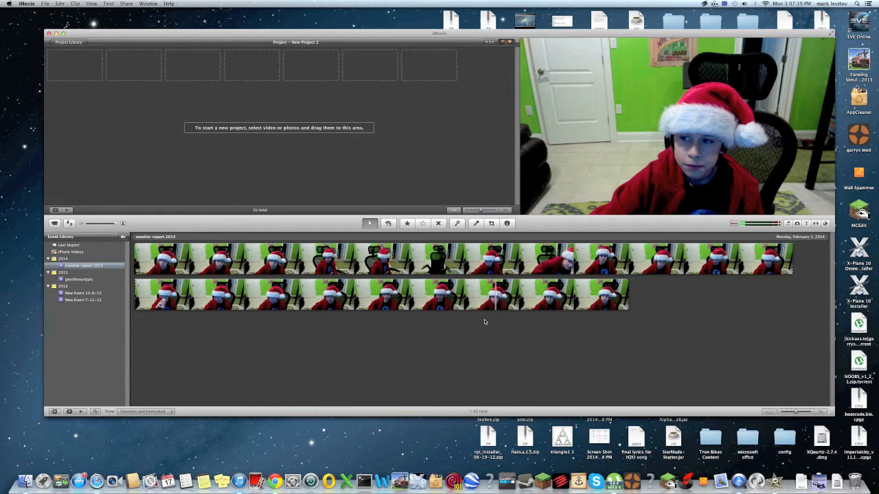
pyautogui.rightClick(495, 294)
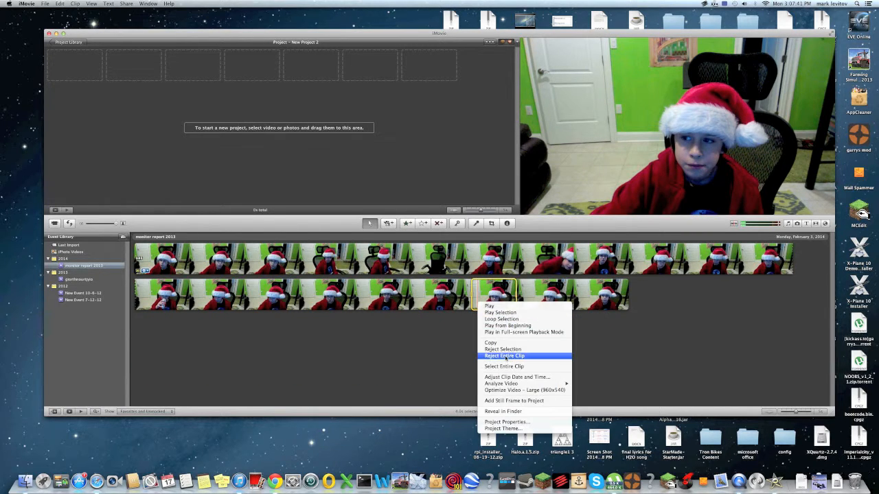
pyautogui.click(504, 355)
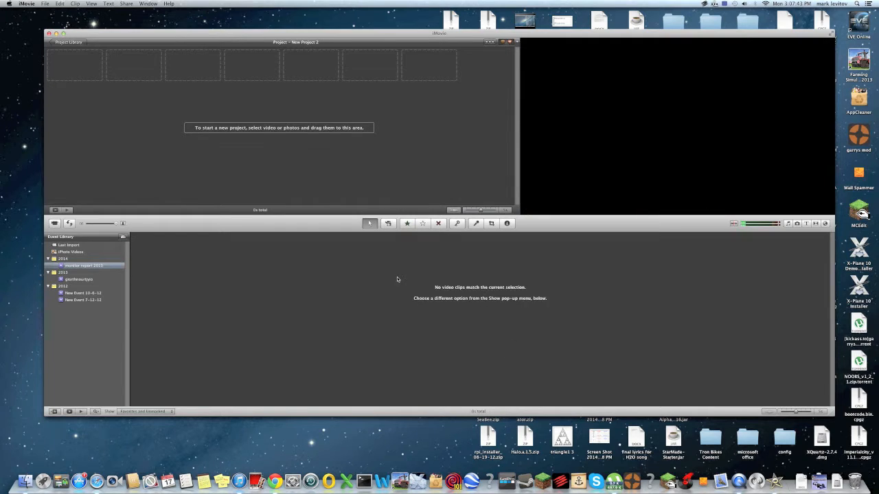
pyautogui.moveTo(108, 148)
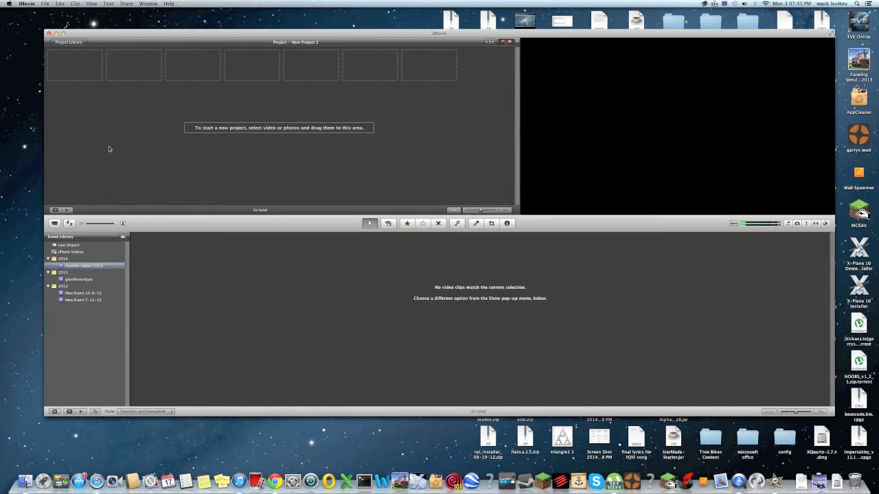
# Reveal the File menu's Import choices: Movies…, Camera Archive and project import
pyautogui.click(44, 3)
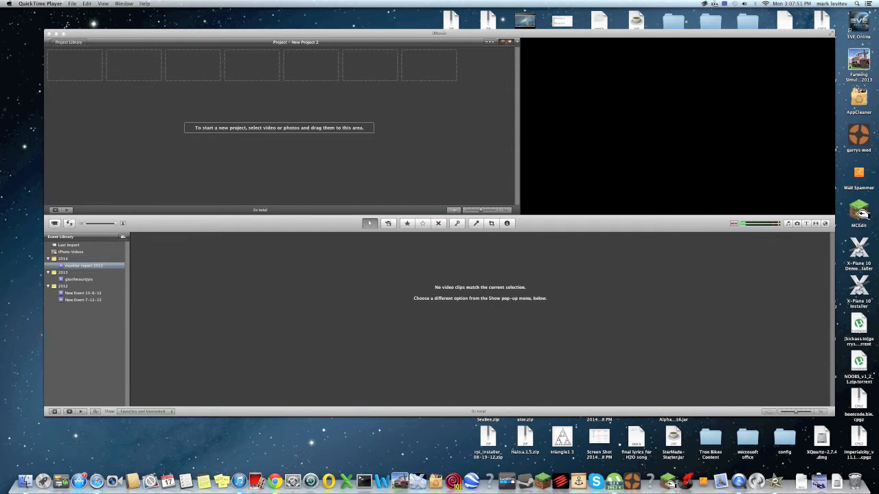
pyautogui.click(72, 2)
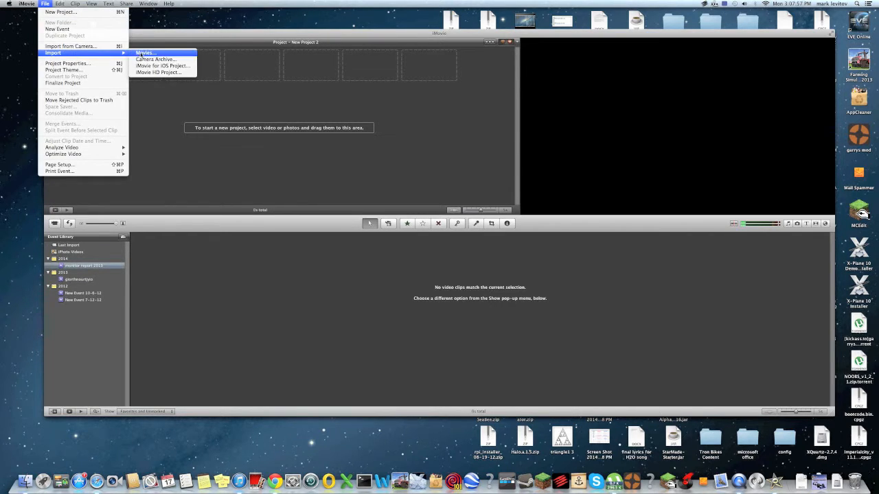
# Import the recording movie file from the Desktop into the existing event
pyautogui.click(146, 53)
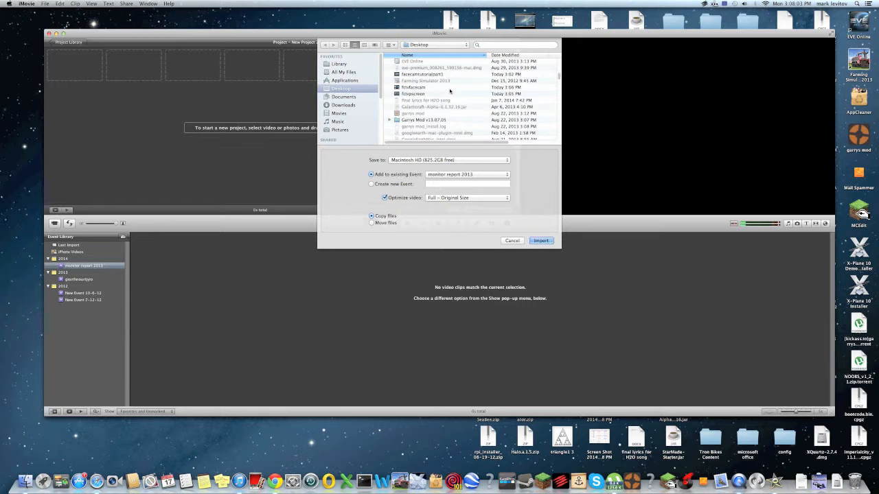
pyautogui.scroll(-3)
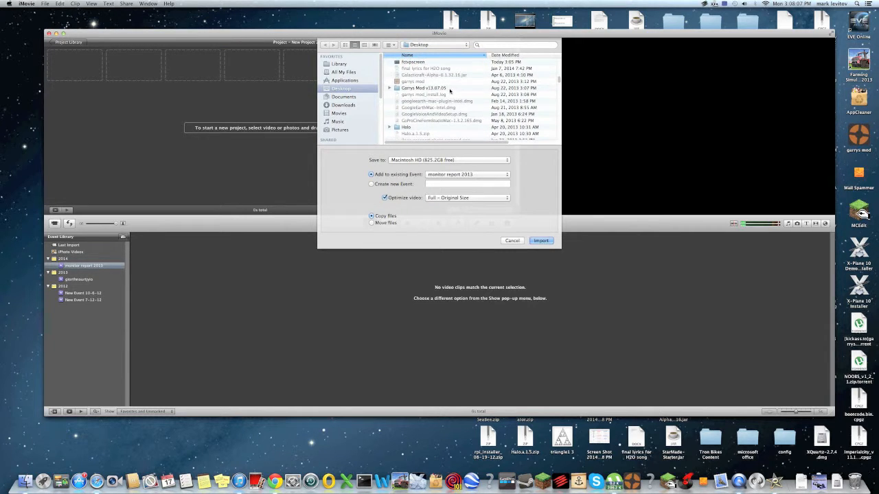
pyautogui.scroll(3)
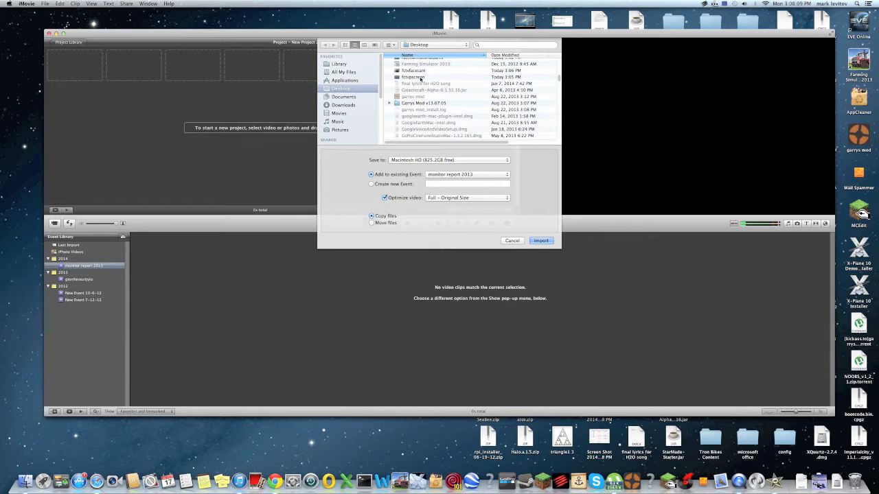
pyautogui.click(413, 70)
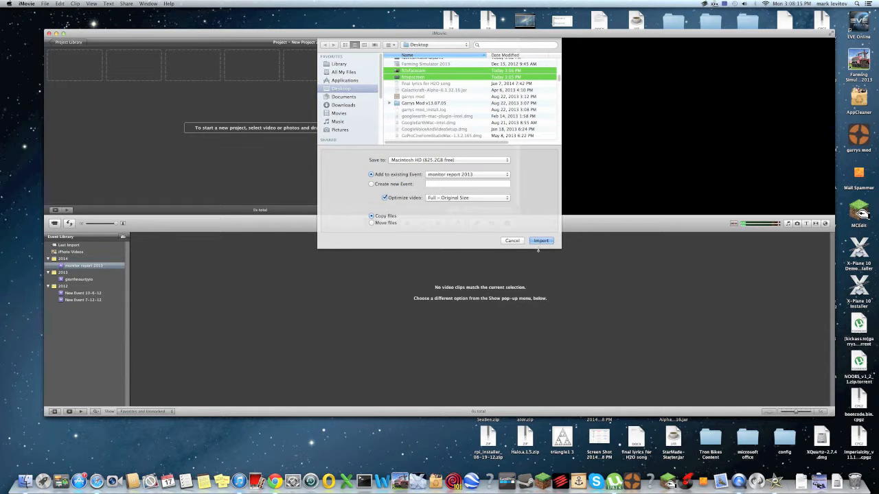
pyautogui.click(541, 240)
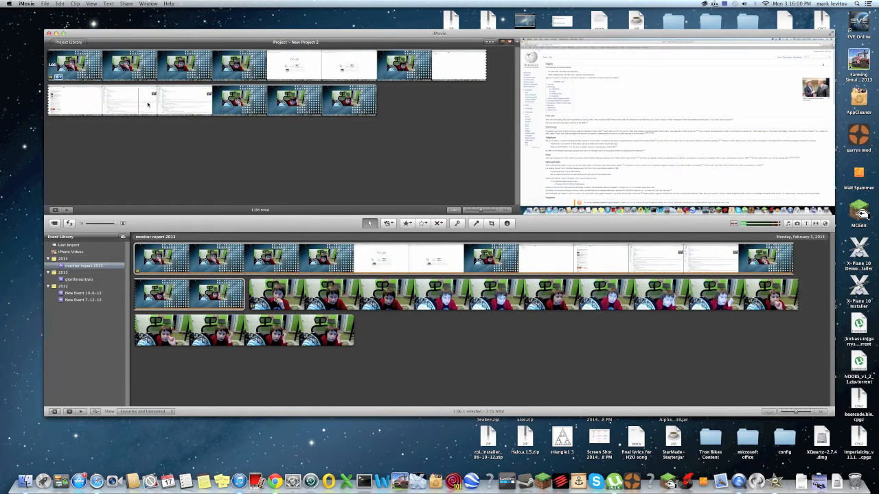
# Bring up iMovie's Preferences window from the application menu
pyautogui.click(26, 3)
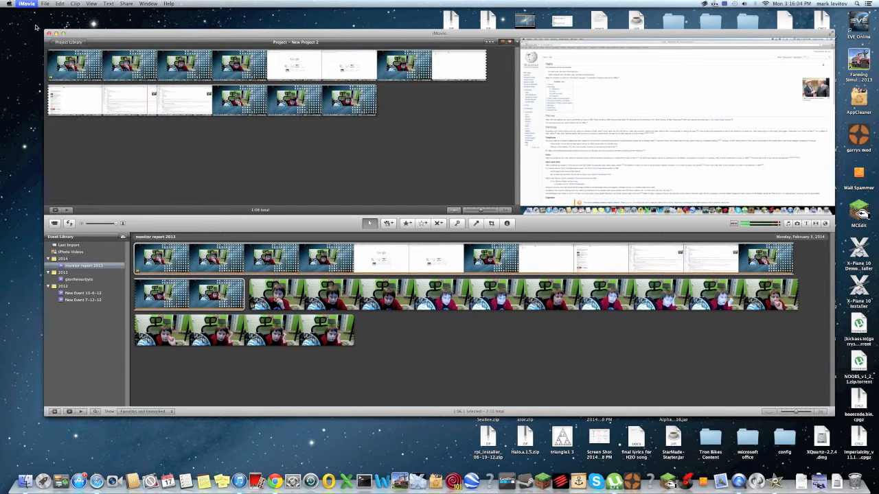
pyautogui.click(26, 3)
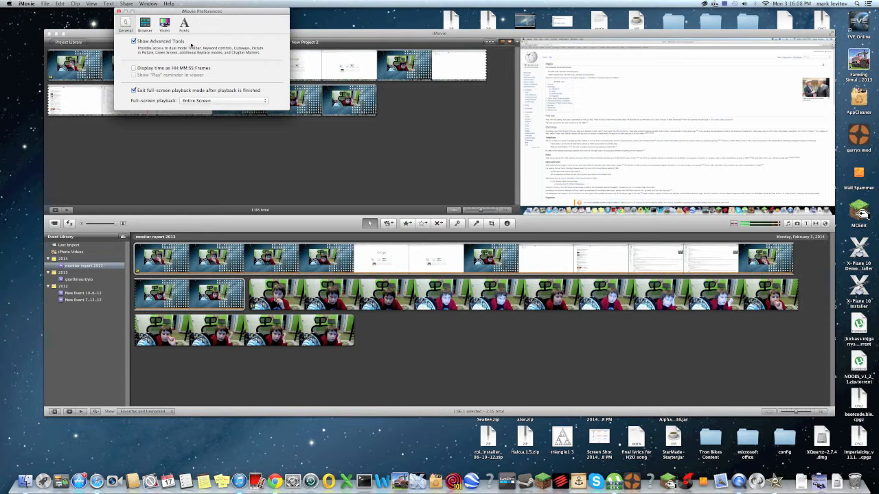
# Close Preferences and delete every clip from the project, leaving it empty
pyautogui.click(118, 11)
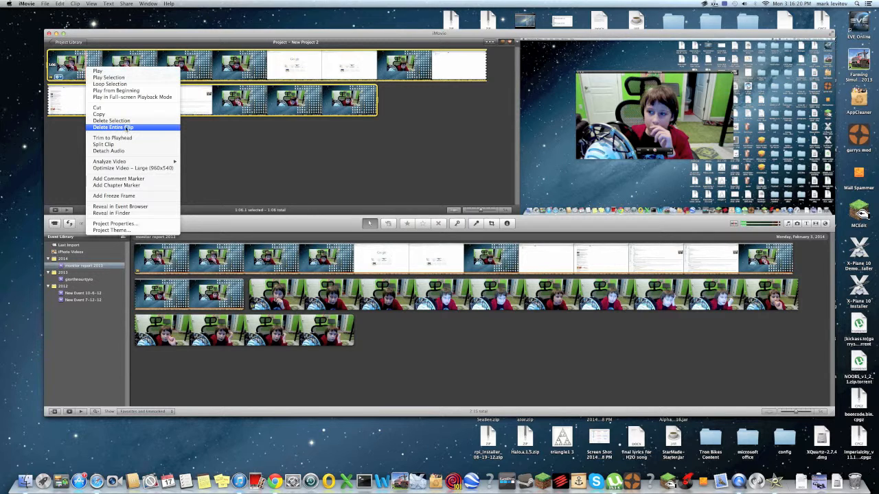
pyautogui.click(112, 127)
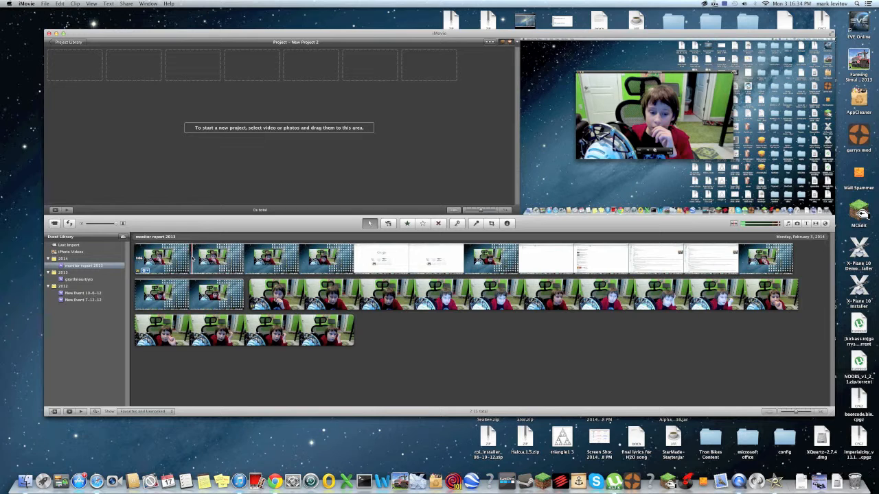
# Reject the first event clip entirely so it disappears from the Event browser
pyautogui.click(165, 260)
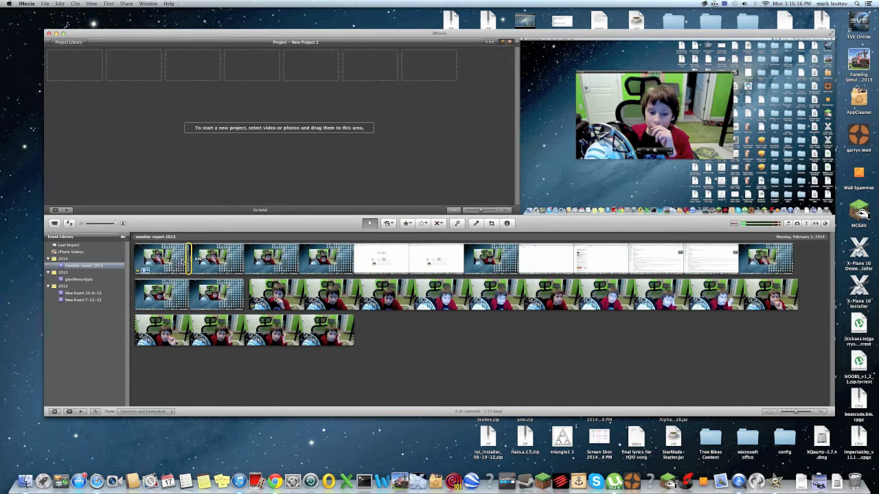
pyautogui.click(162, 258)
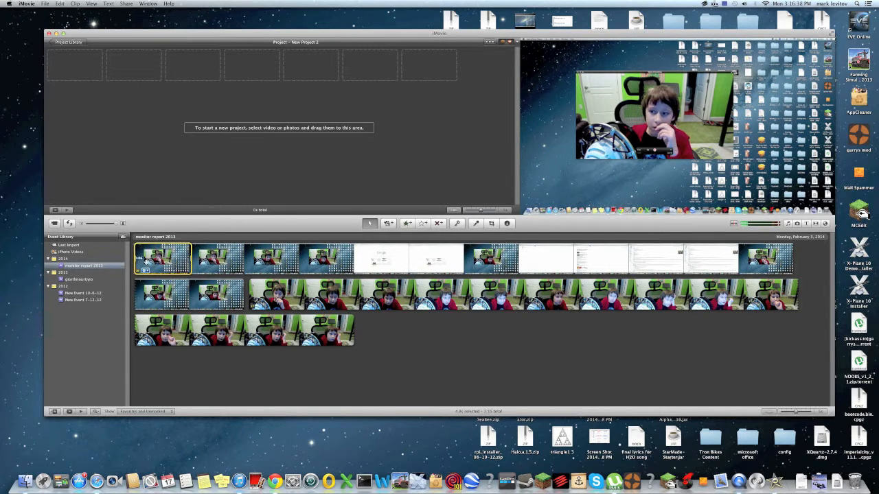
pyautogui.rightClick(162, 260)
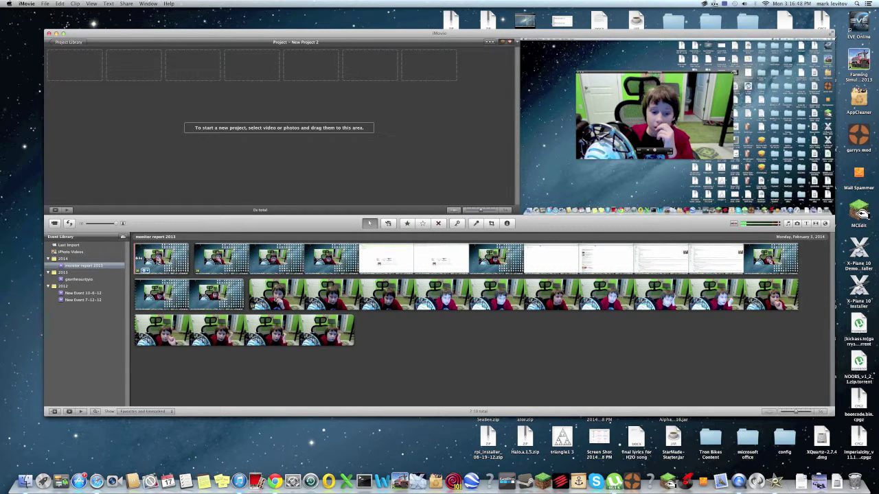
pyautogui.rightClick(162, 258)
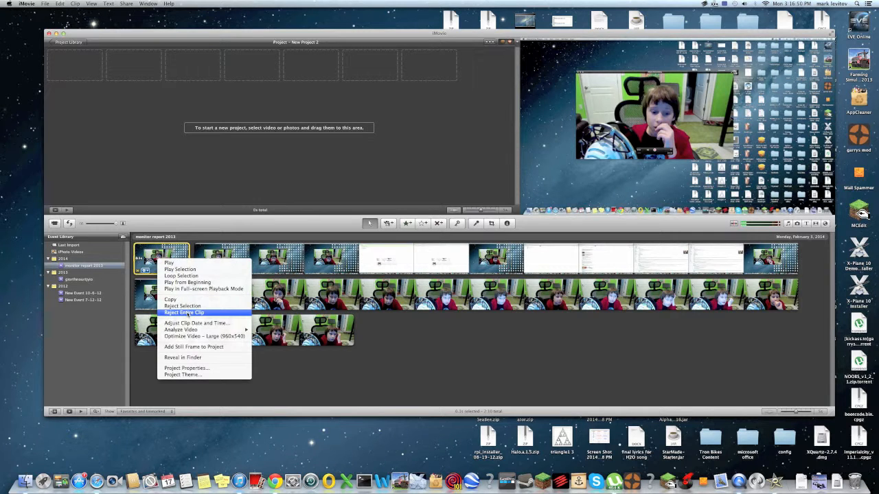
pyautogui.click(184, 314)
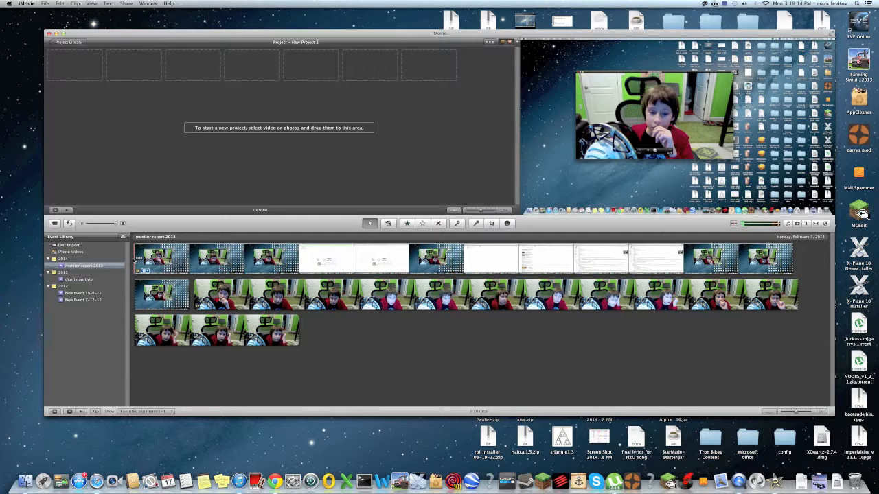
# Add the selected screen recording clip from the event to the project
pyautogui.click(138, 258)
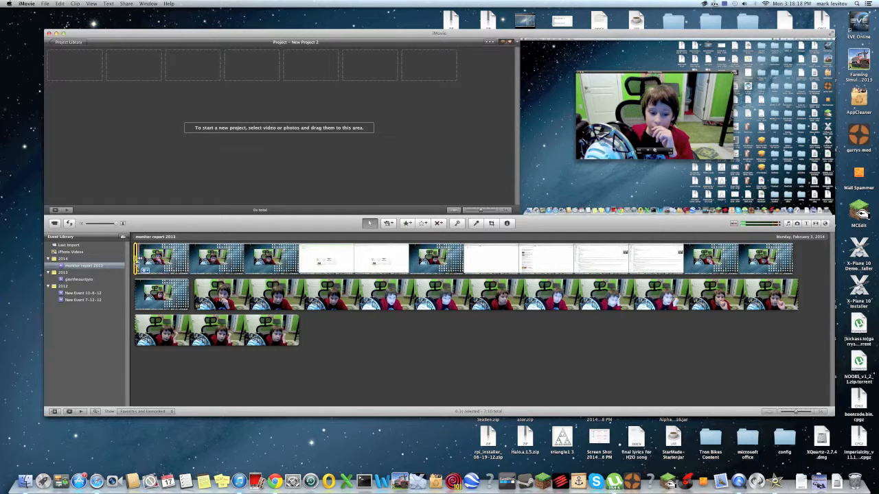
pyautogui.rightClick(162, 258)
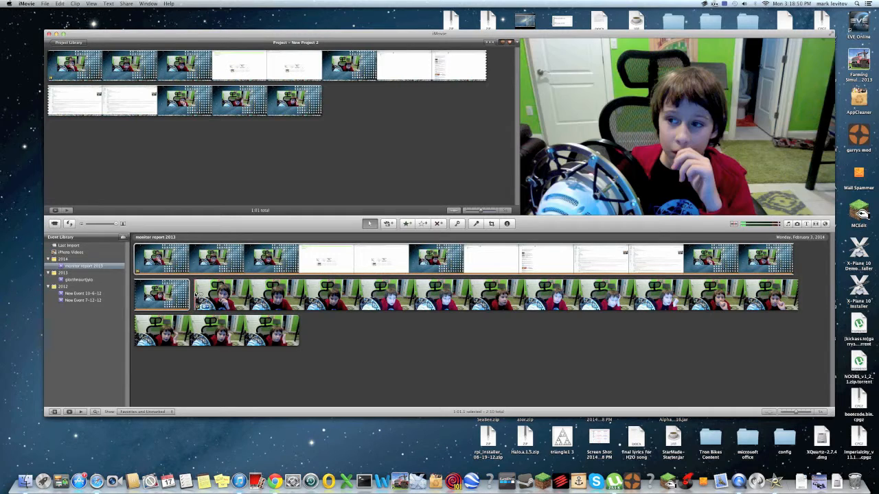
pyautogui.click(220, 296)
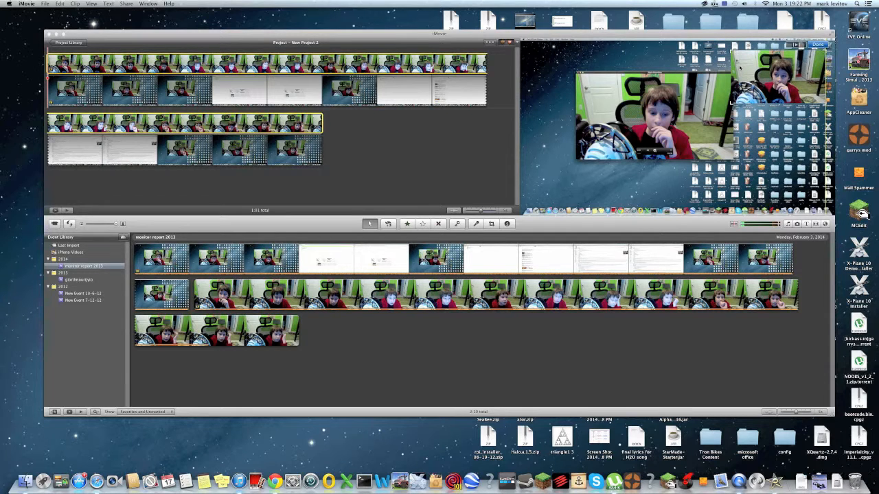
pyautogui.click(817, 44)
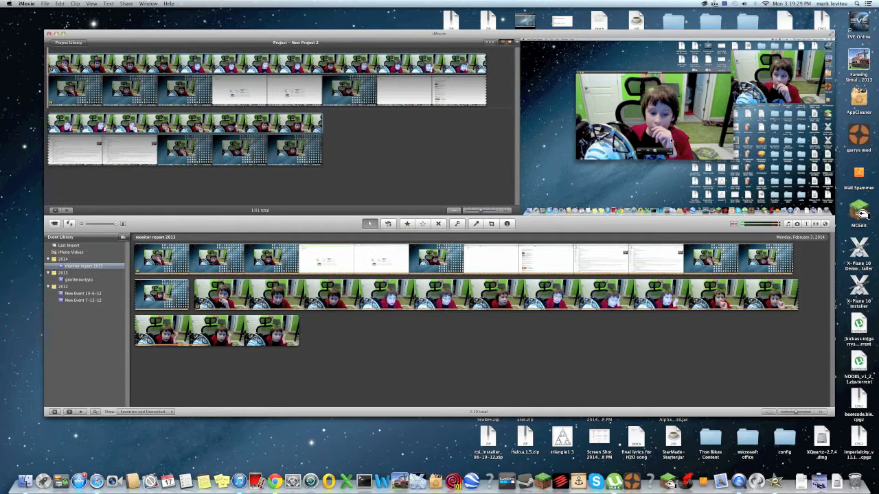
pyautogui.moveTo(548, 177)
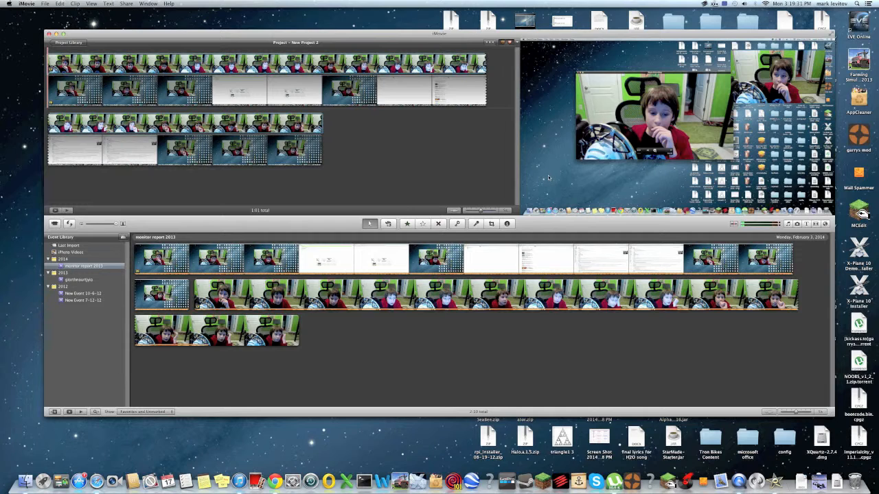
pyautogui.moveTo(382, 160)
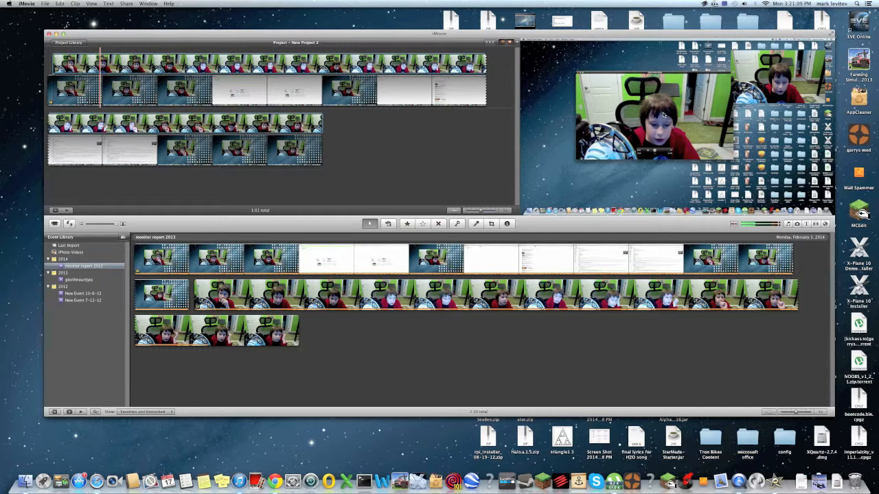
pyautogui.moveTo(634, 165)
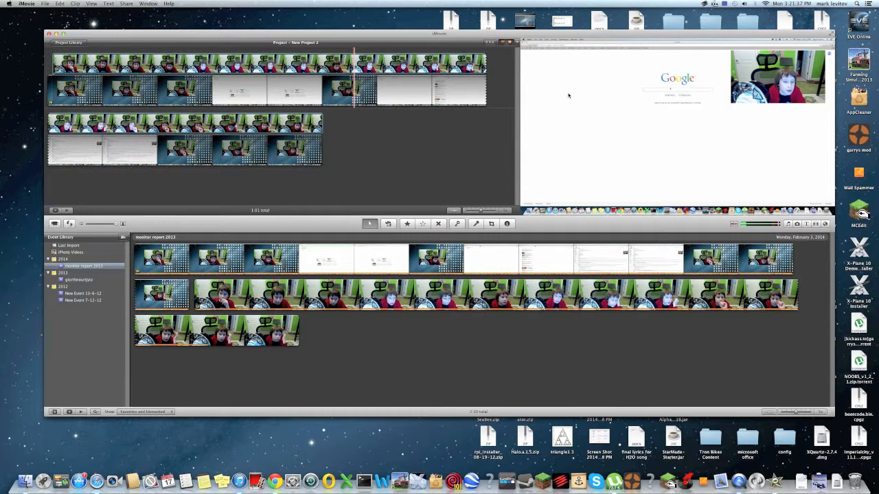
pyautogui.moveTo(380, 114)
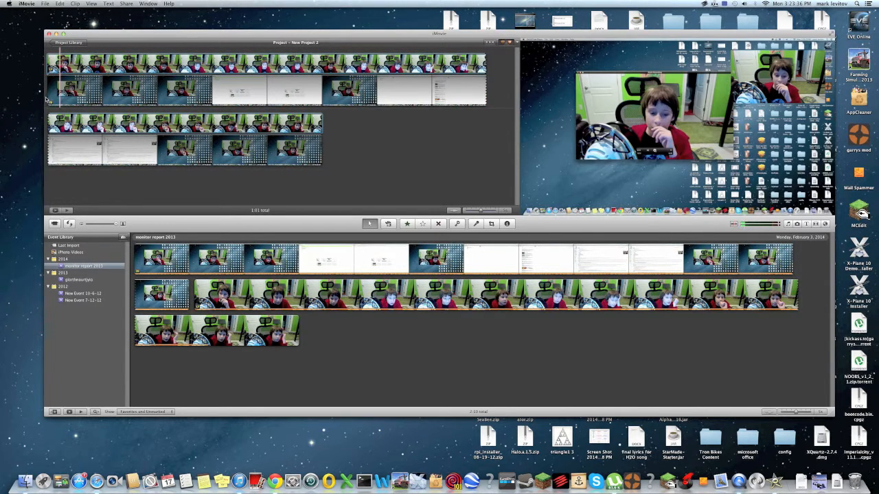
# Lower the first project clip's audio slider in Audio Adjustments and confirm with Done
pyautogui.click(55, 90)
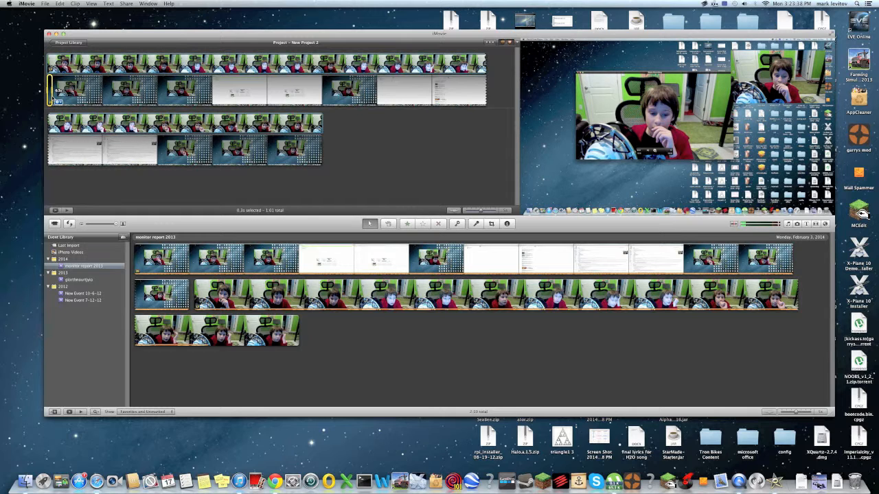
pyautogui.rightClick(66, 90)
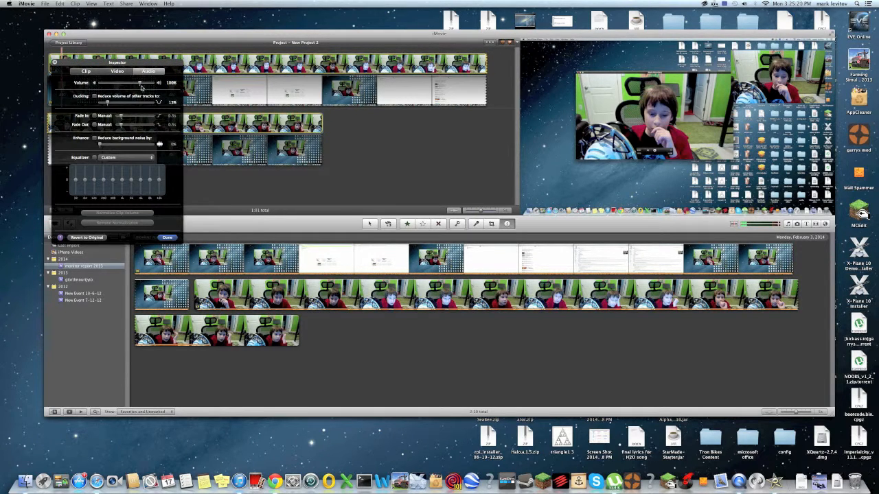
pyautogui.moveTo(140, 82); pyautogui.dragTo(95, 83)
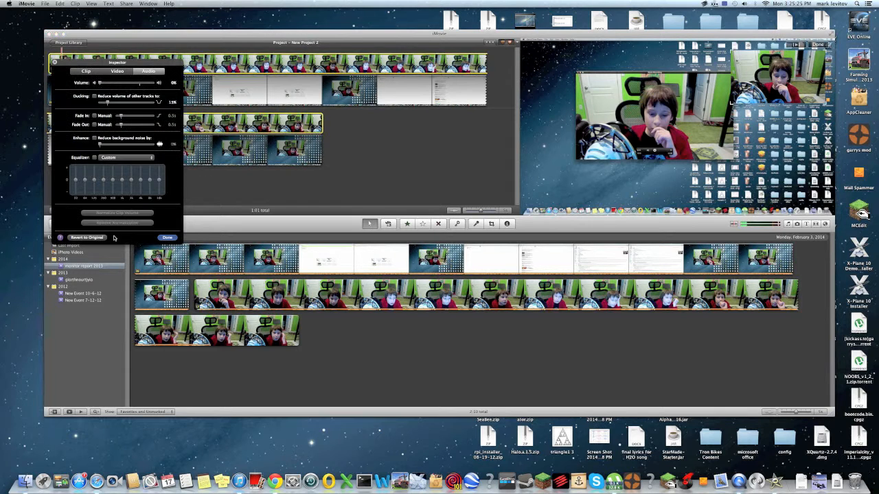
pyautogui.click(167, 238)
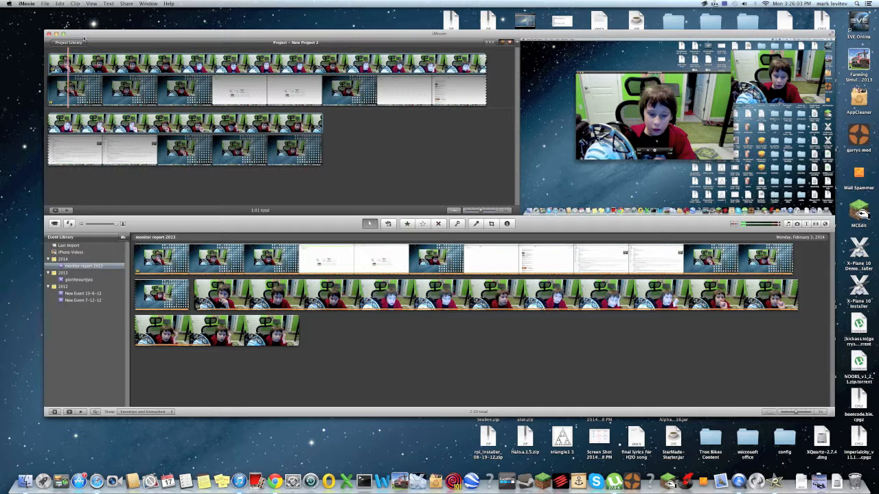
# Show the Share menu's export and upload destinations for the project
pyautogui.click(126, 3)
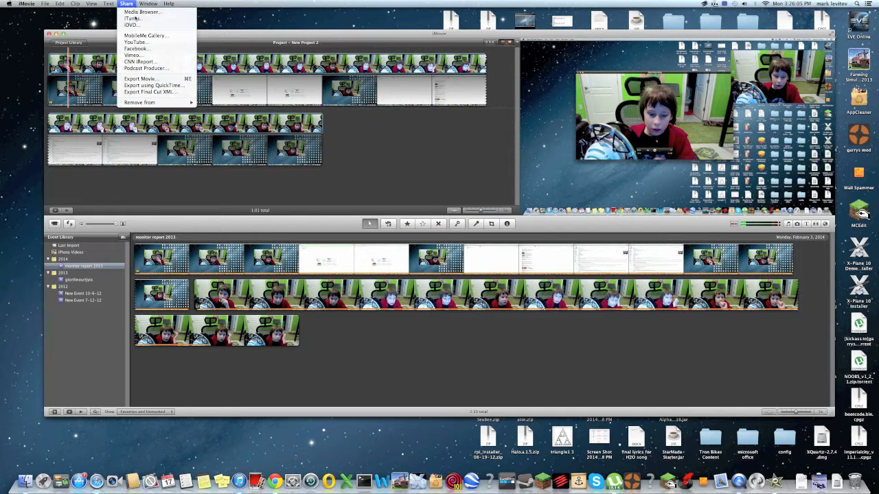
pyautogui.moveTo(135, 20)
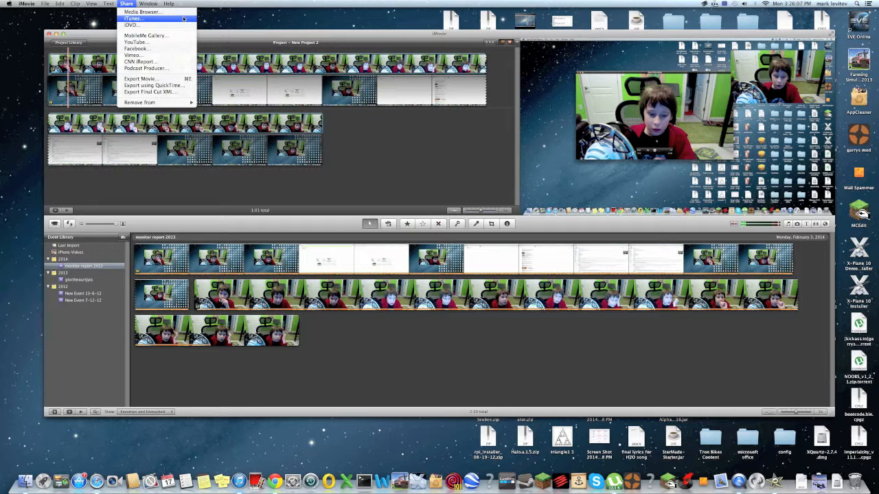
pyautogui.moveTo(140, 79)
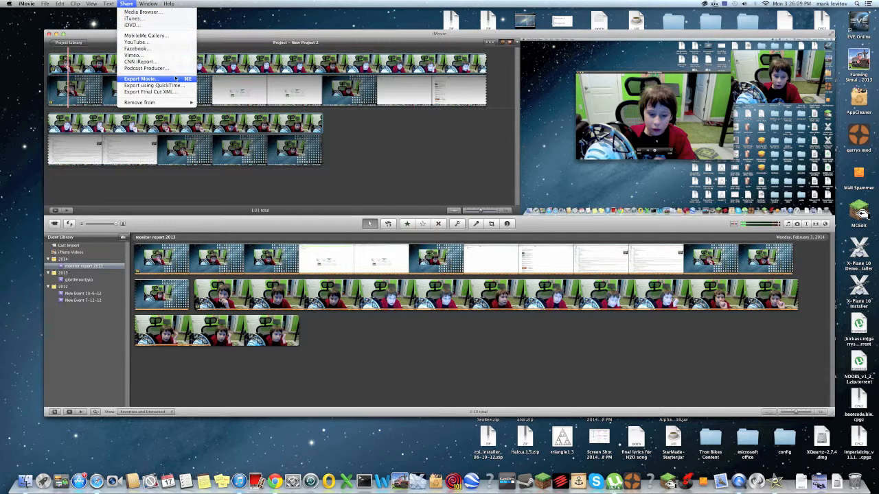
pyautogui.moveTo(154, 85)
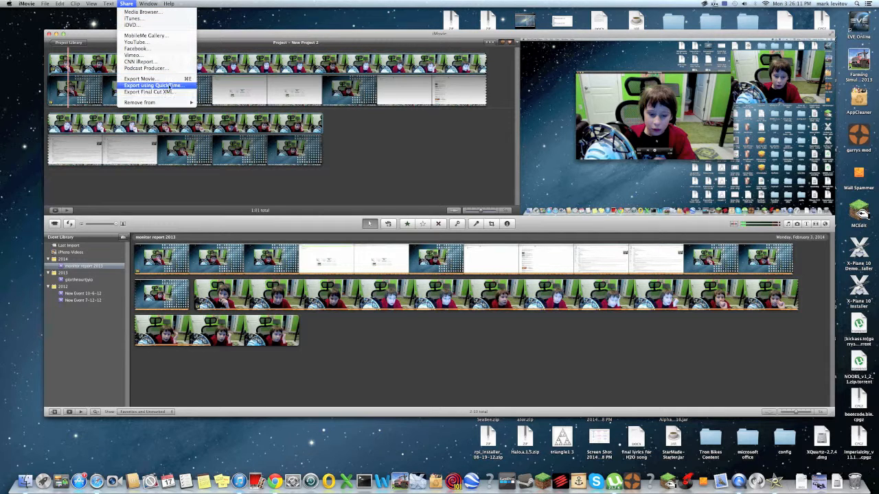
pyautogui.moveTo(140, 102)
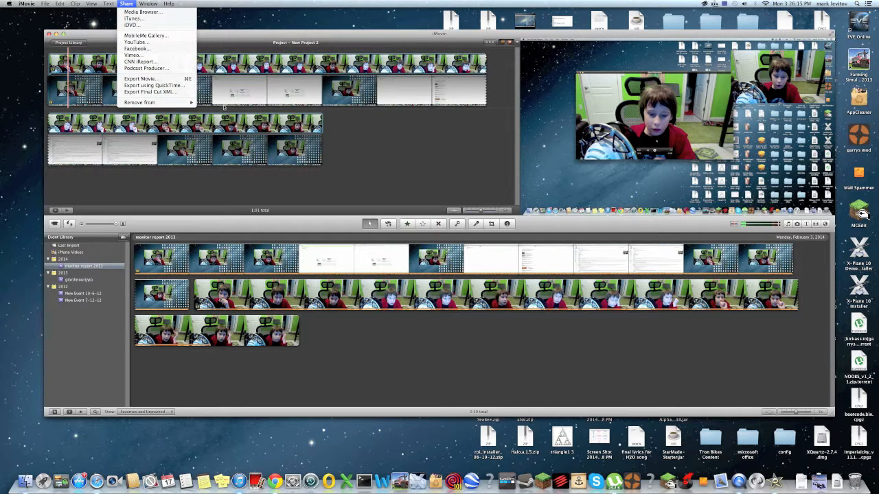
pyautogui.moveTo(134, 55)
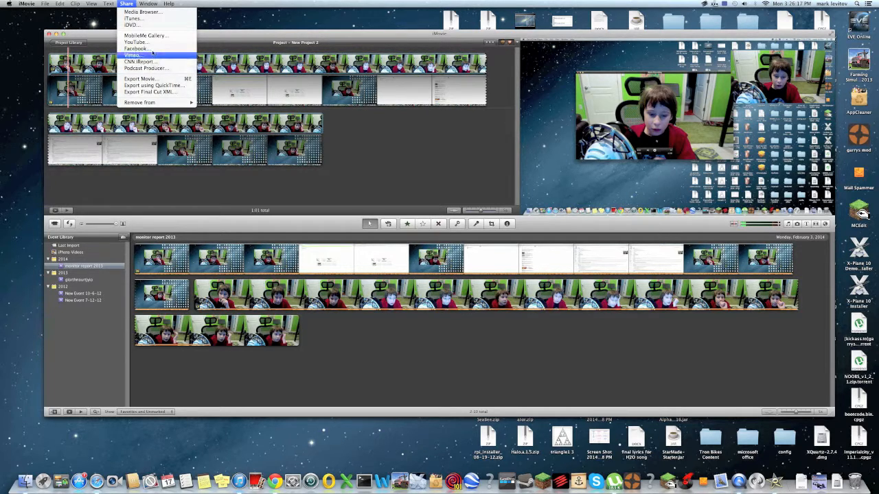
pyautogui.moveTo(134, 42)
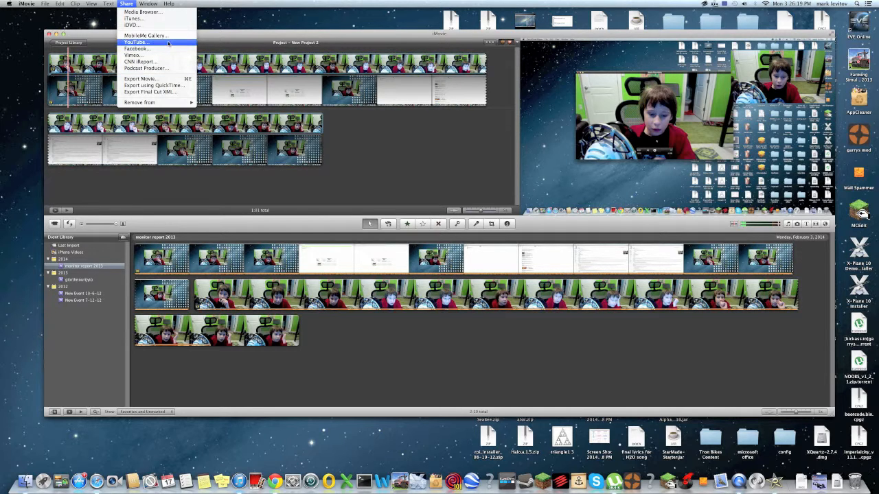
pyautogui.moveTo(136, 49)
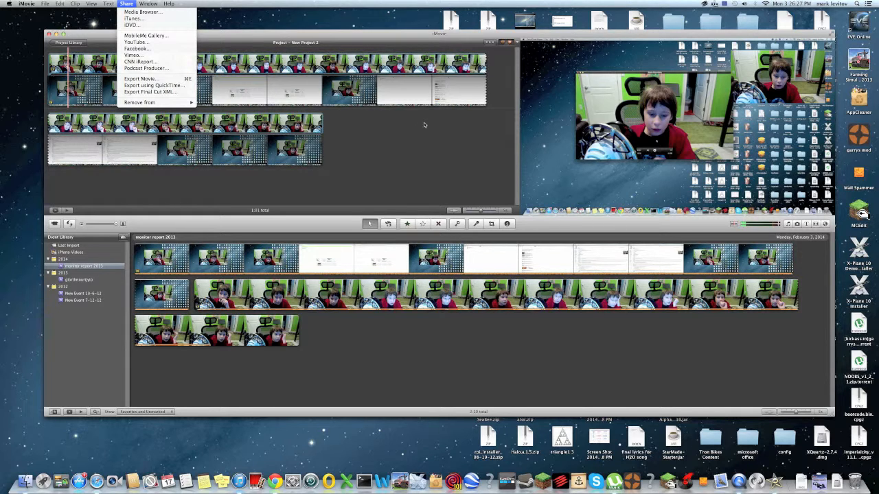
pyautogui.moveTo(132, 24)
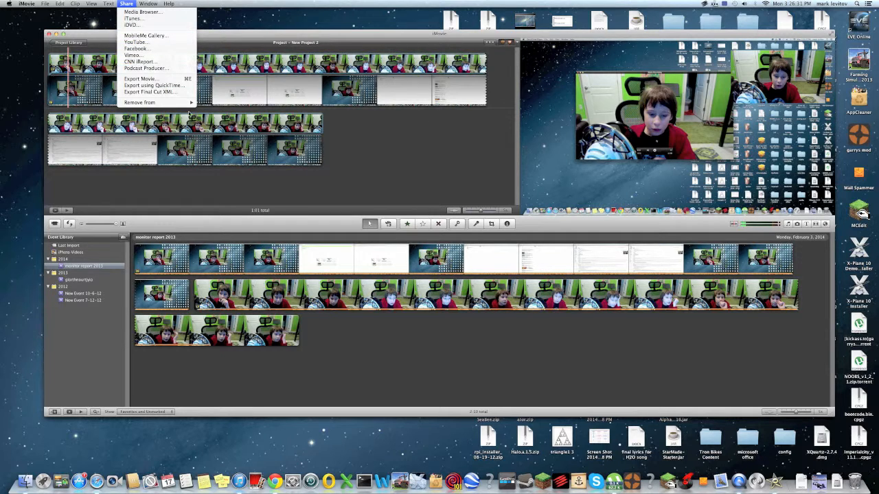
pyautogui.moveTo(140, 102)
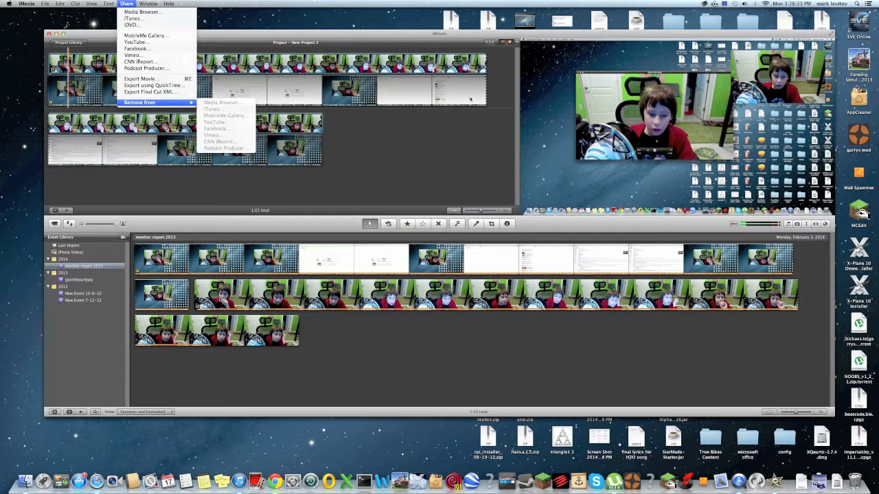
# Close the Share menu without starting an export, leaving the project unchanged
pyautogui.click(387, 140)
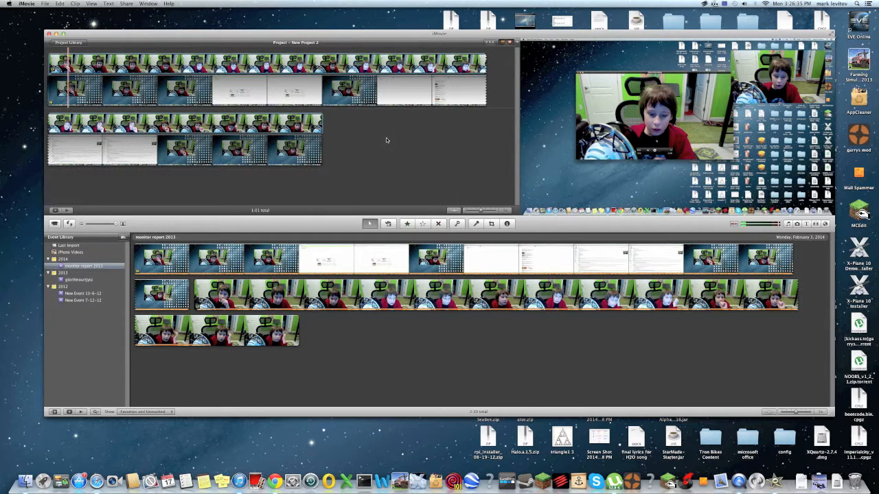